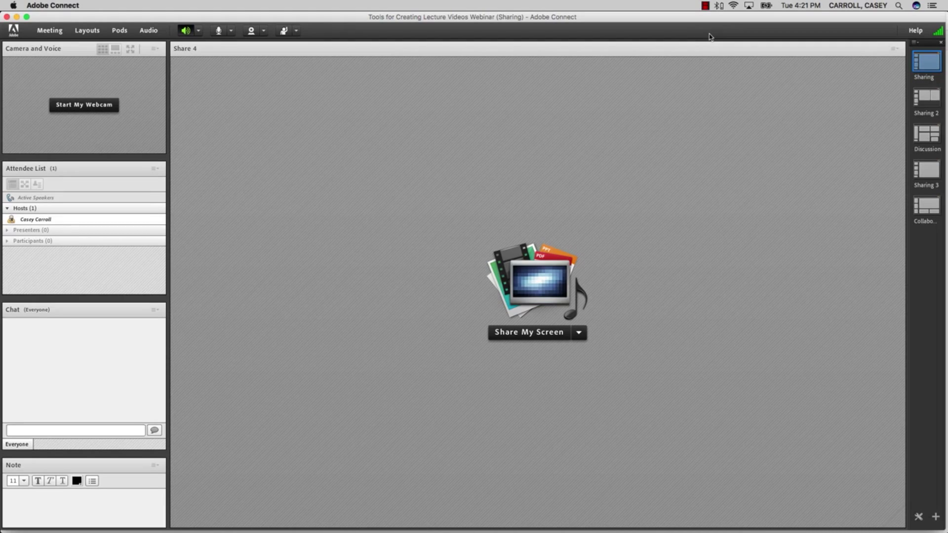
{"action": "mouse_move", "coordinate": [654, 141]}
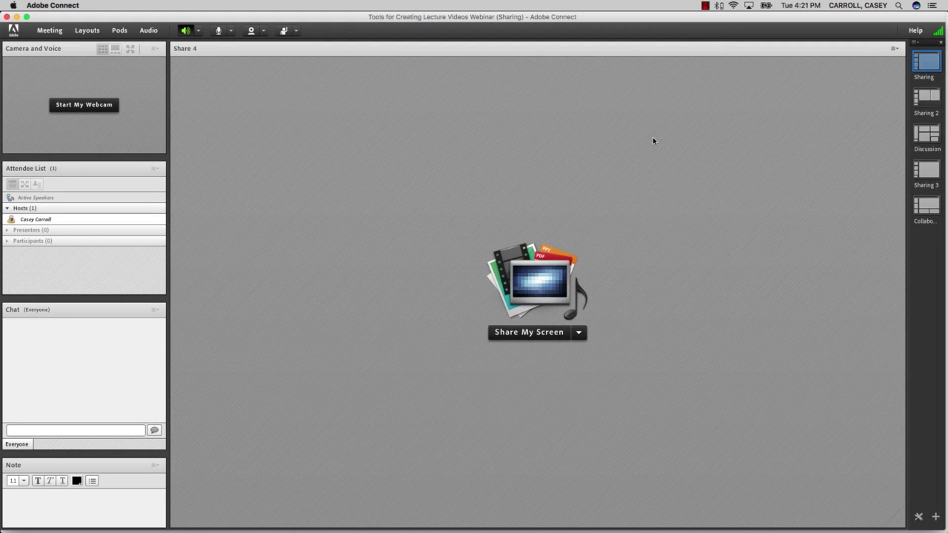
{"action": "mouse_move", "coordinate": [646, 182]}
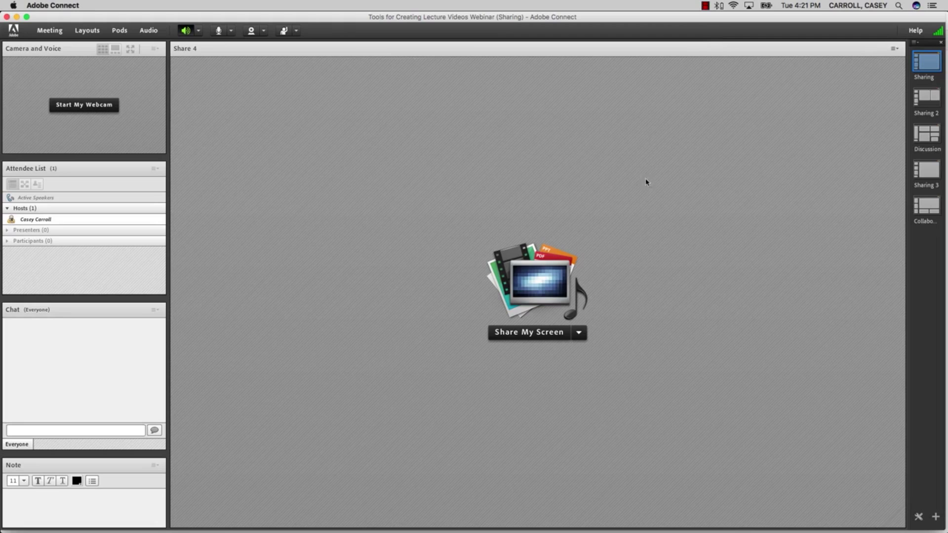
- Share the Creating Lecture Videos pptx and show it beside the tip-sheet PDF in the Sharing 2 layout
{"action": "left_click", "coordinate": [578, 332]}
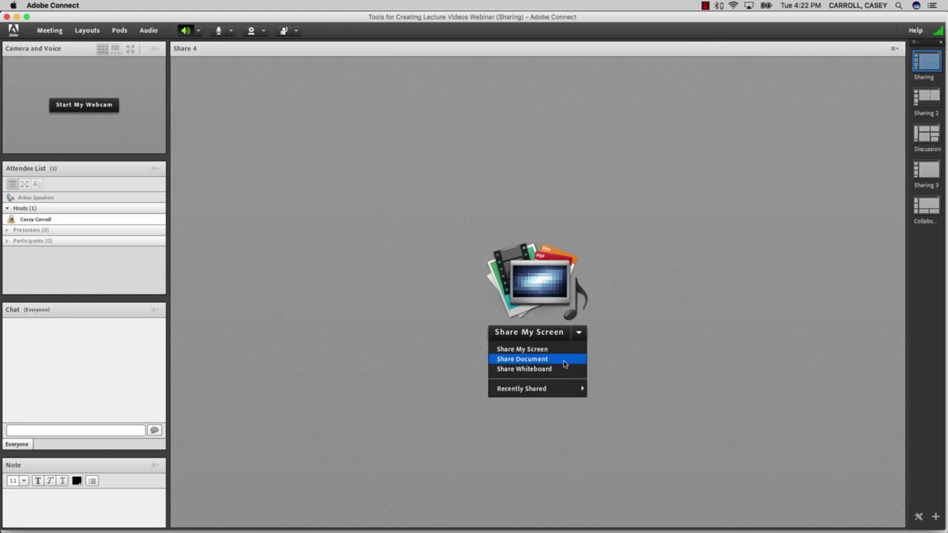
{"action": "left_click", "coordinate": [521, 358]}
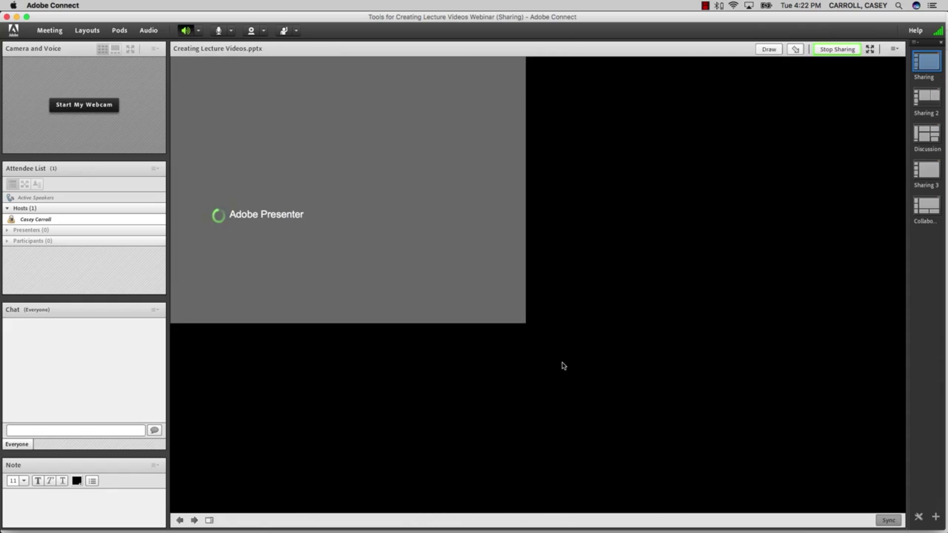
{"action": "left_click", "coordinate": [924, 99]}
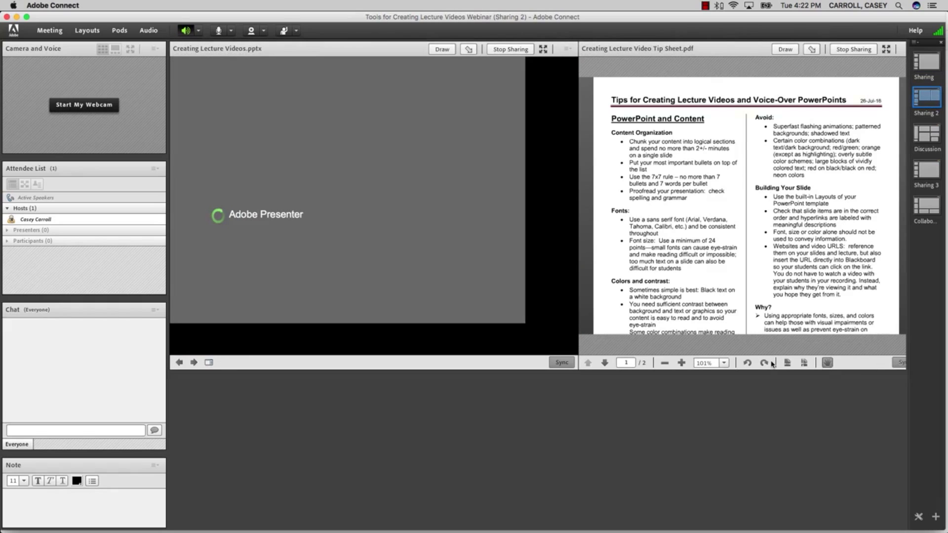
- In the Discussion layout, note 'Paper draft due next Friday!' and start the 'Did you do' reading poll
{"action": "left_click", "coordinate": [925, 136]}
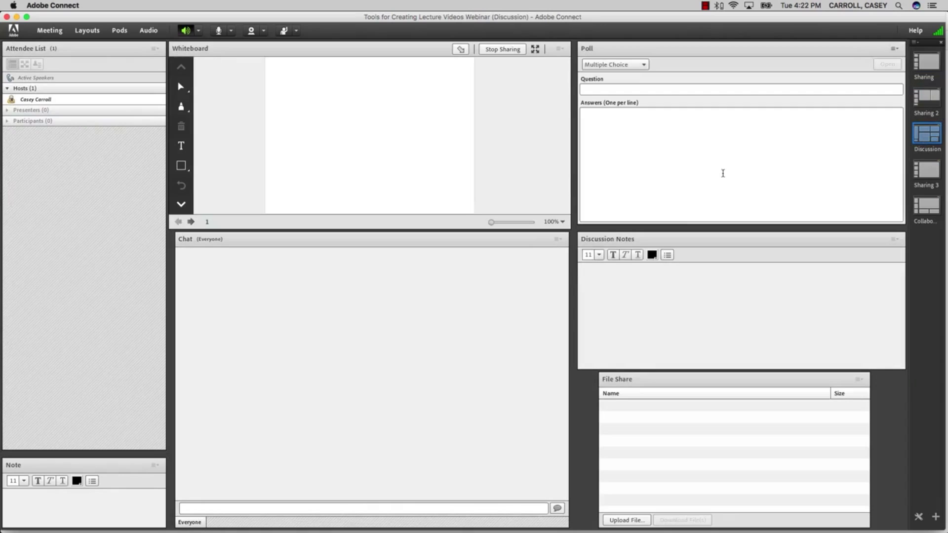
{"action": "type", "text": "Paper d"}
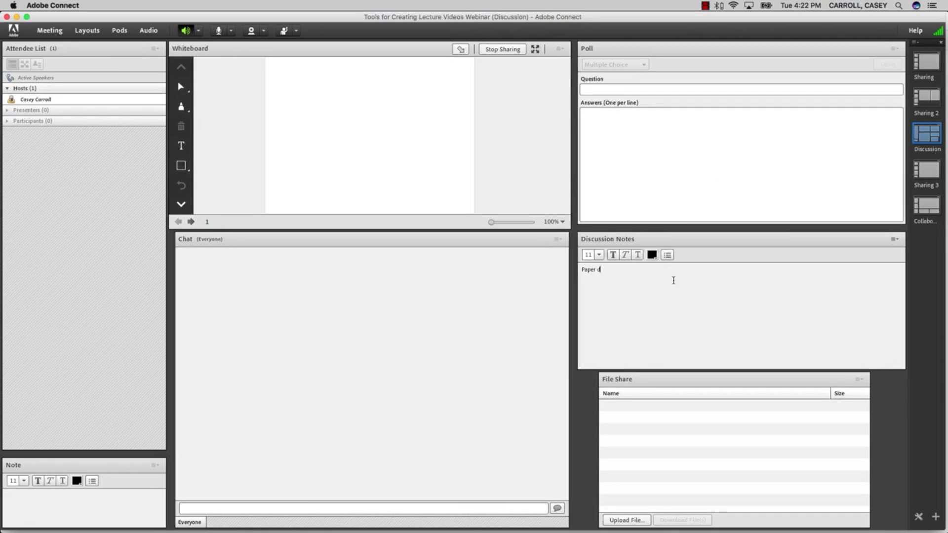
{"action": "type", "text": "raft due next Friday!"}
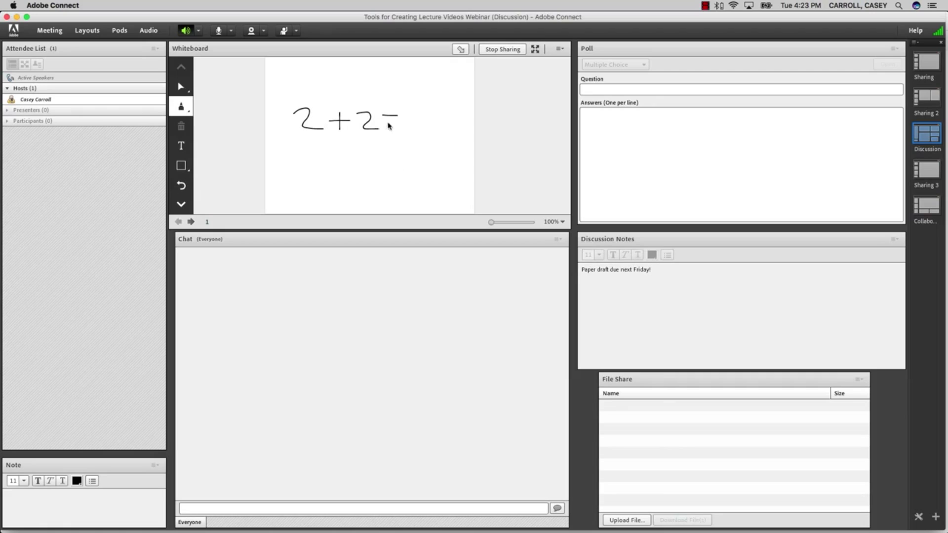
{"action": "type", "text": "Did you do the reading?"}
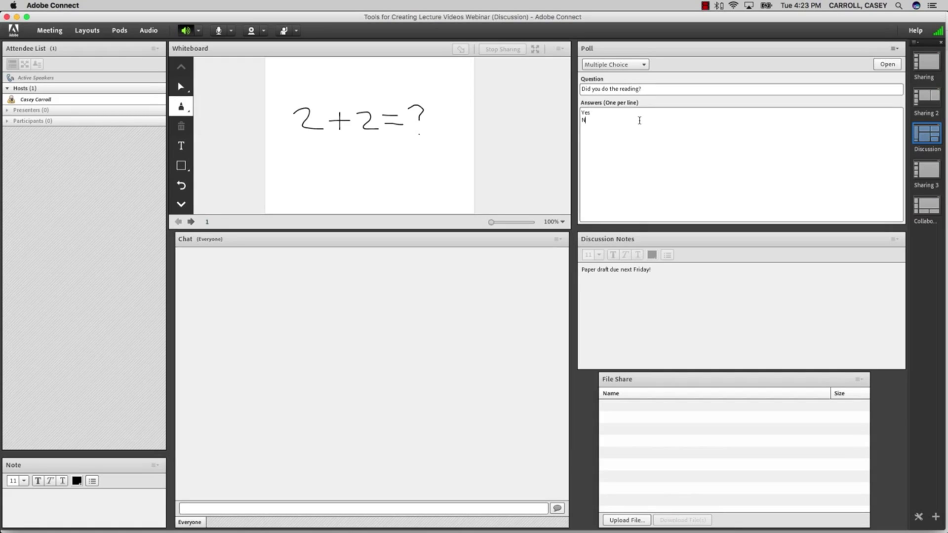
- Run the reading poll, post a 'Welcome' chat message, and upload the tip-sheet PDF
{"action": "left_click", "coordinate": [887, 63]}
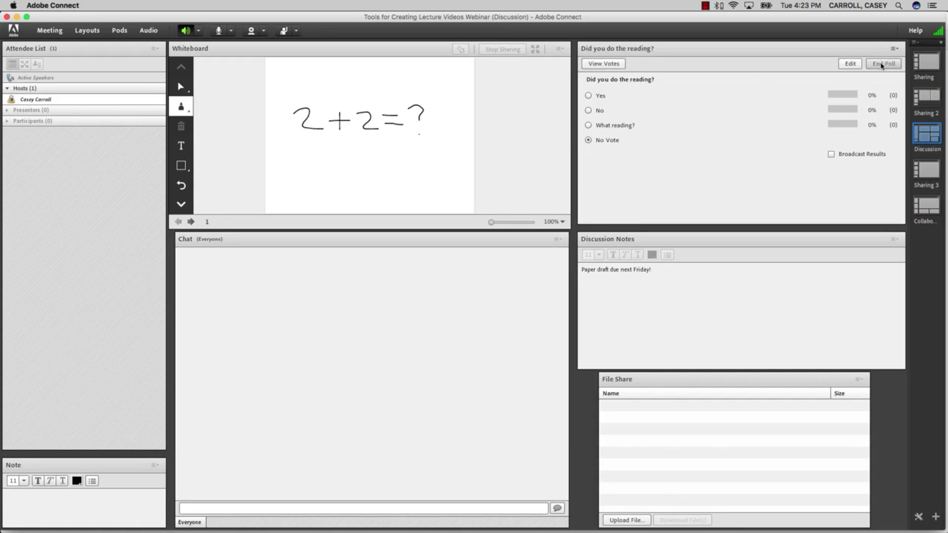
{"action": "type", "text": "Welcome"}
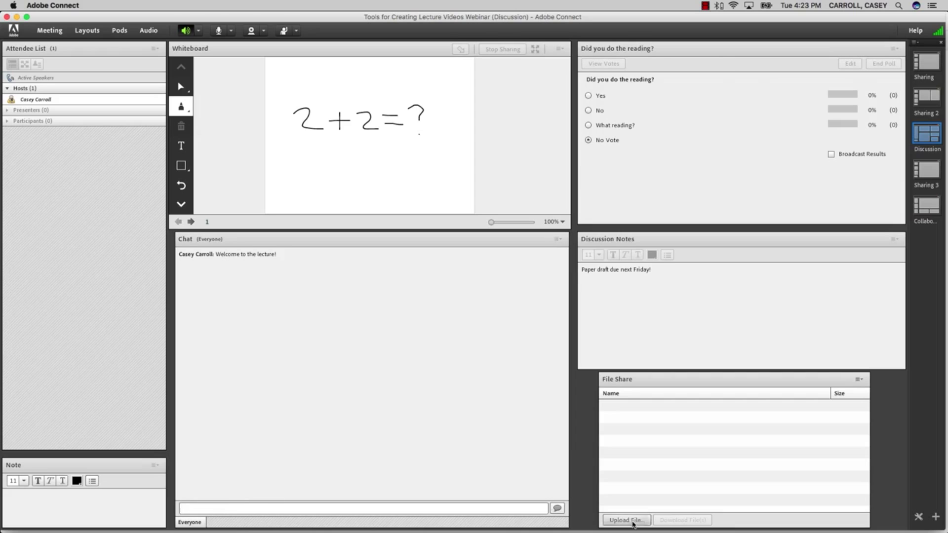
{"action": "left_click", "coordinate": [626, 520]}
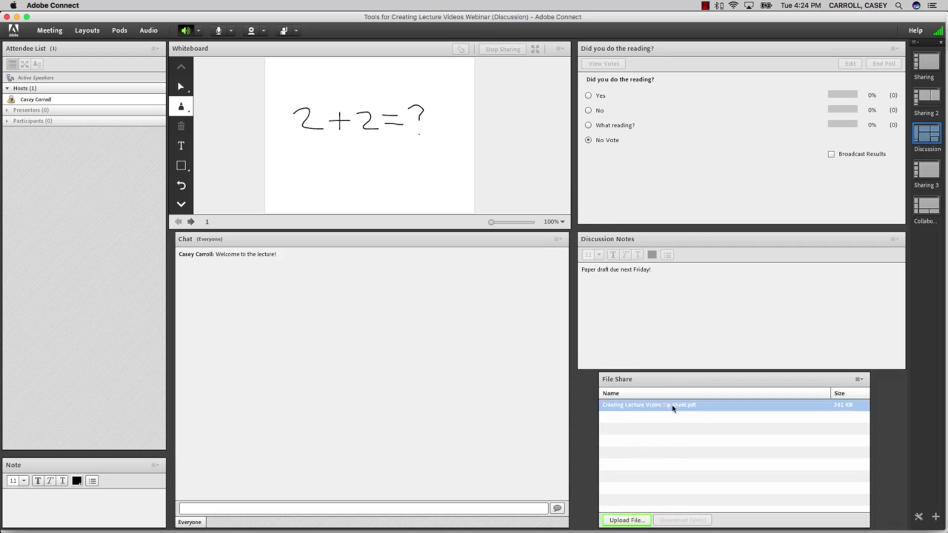
- In the Sharing 3 layout, screen-share the My Home Page browser window
{"action": "left_click", "coordinate": [925, 168]}
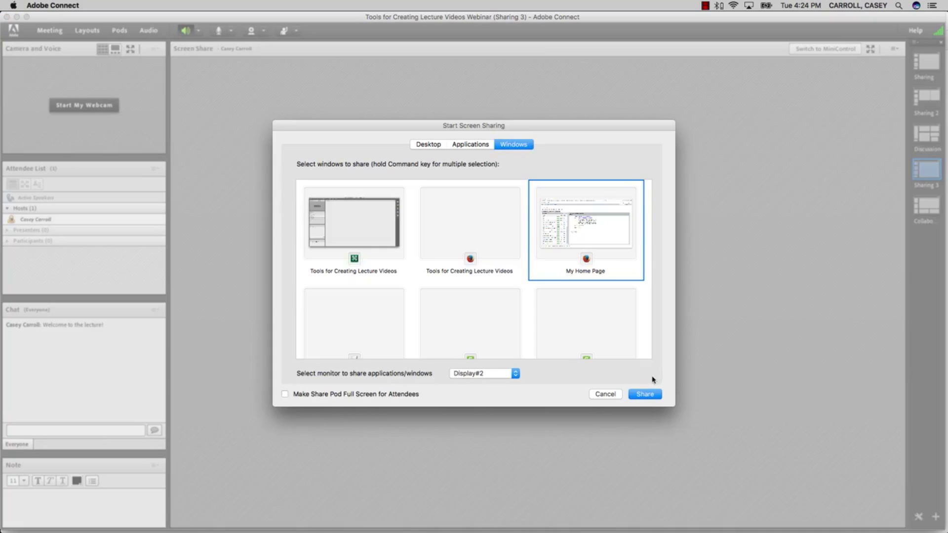
{"action": "left_click", "coordinate": [643, 394]}
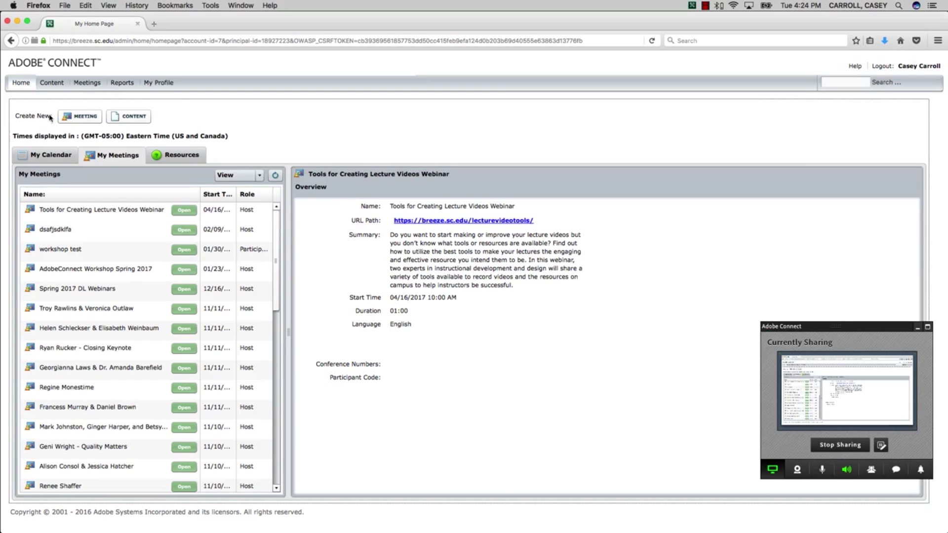